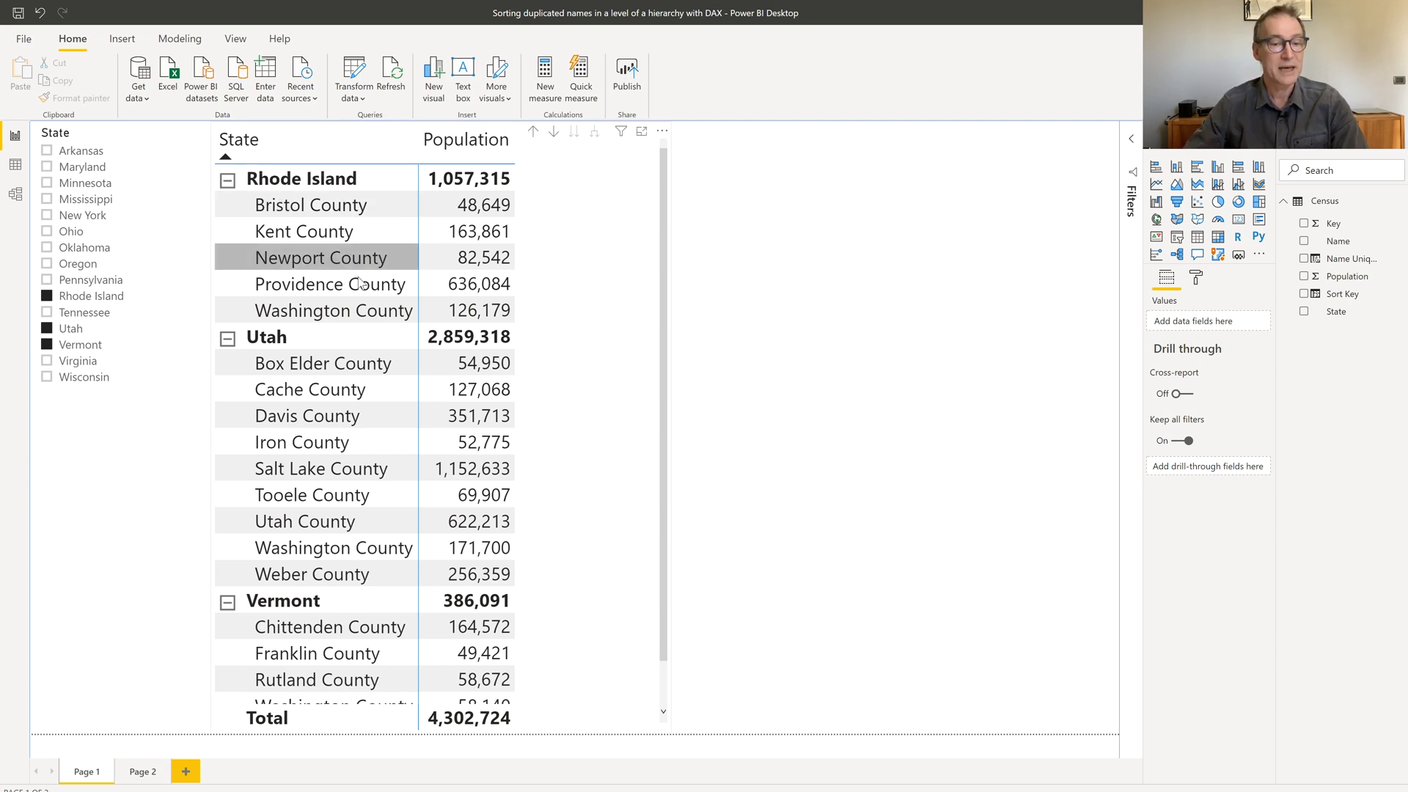
mouse_move(640, 297)
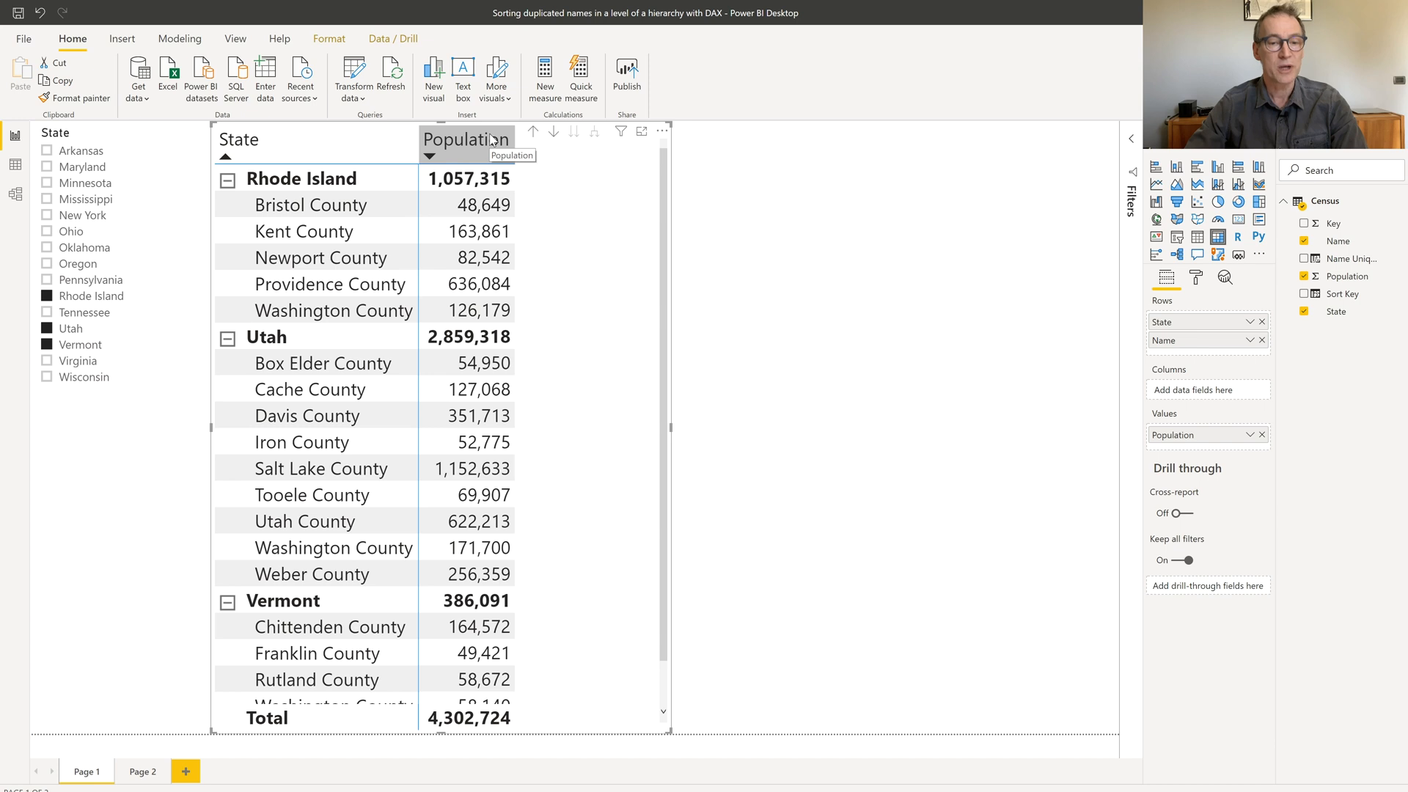
- Sort the matrix by population, then go to Page 2's county table with count cards
click(467, 155)
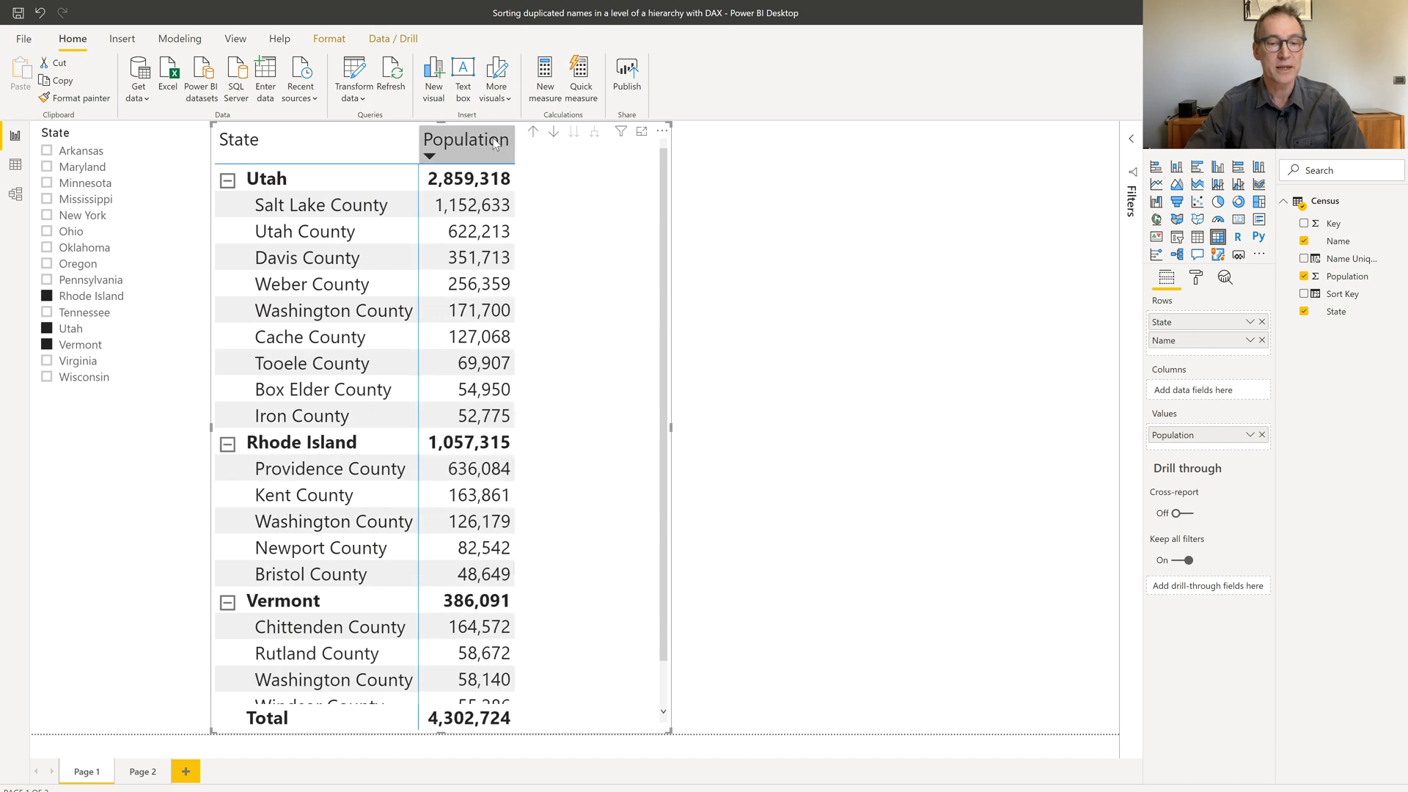
mouse_move(632, 223)
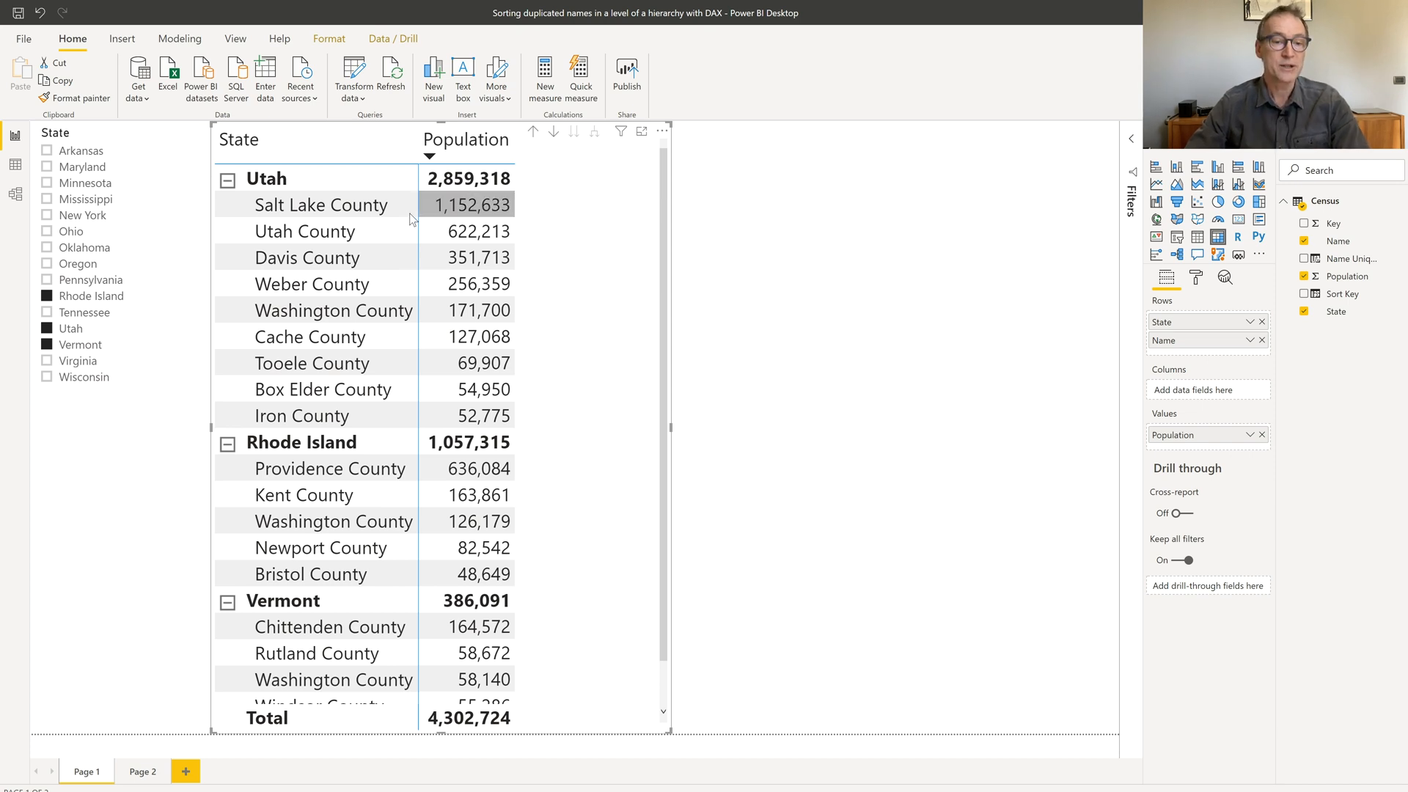
mouse_move(341, 416)
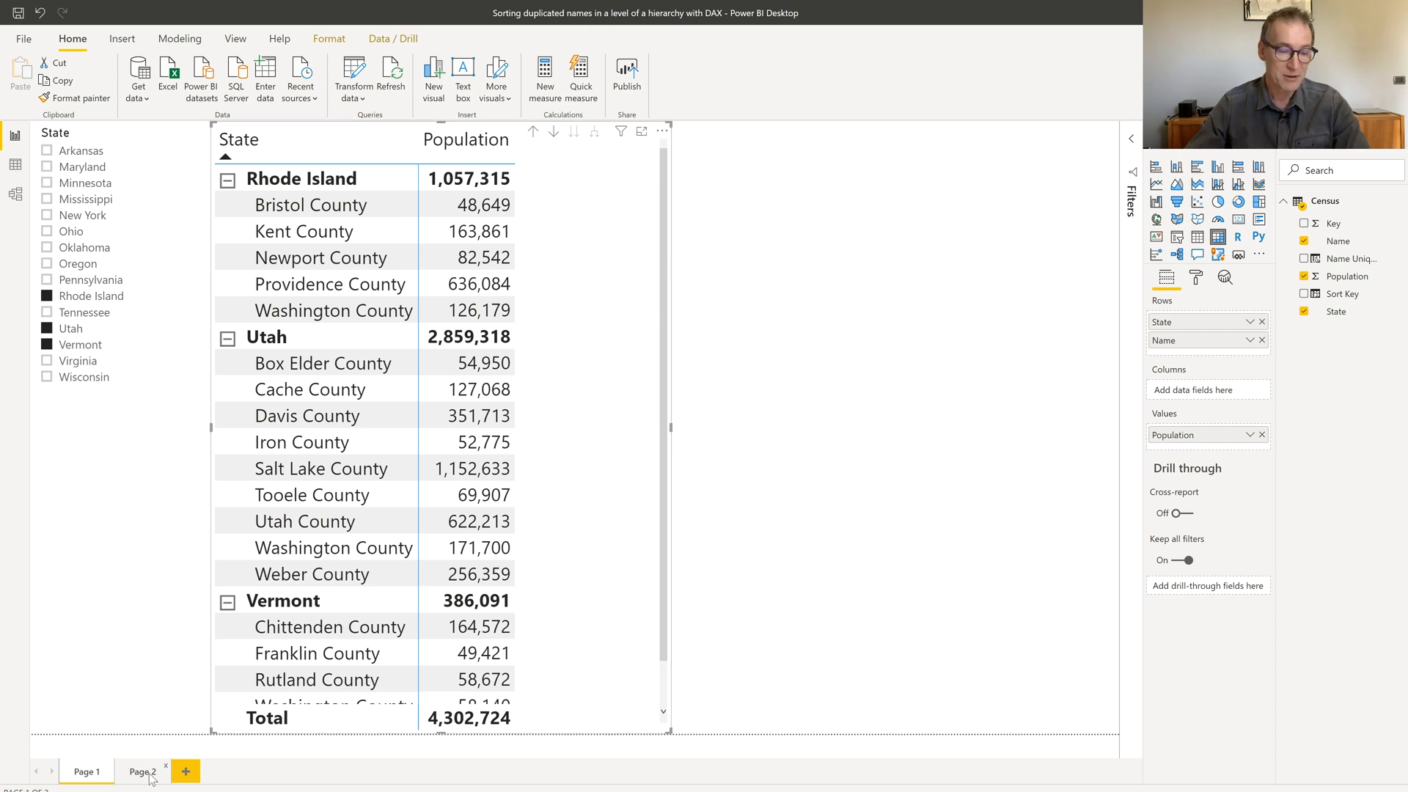
click(140, 771)
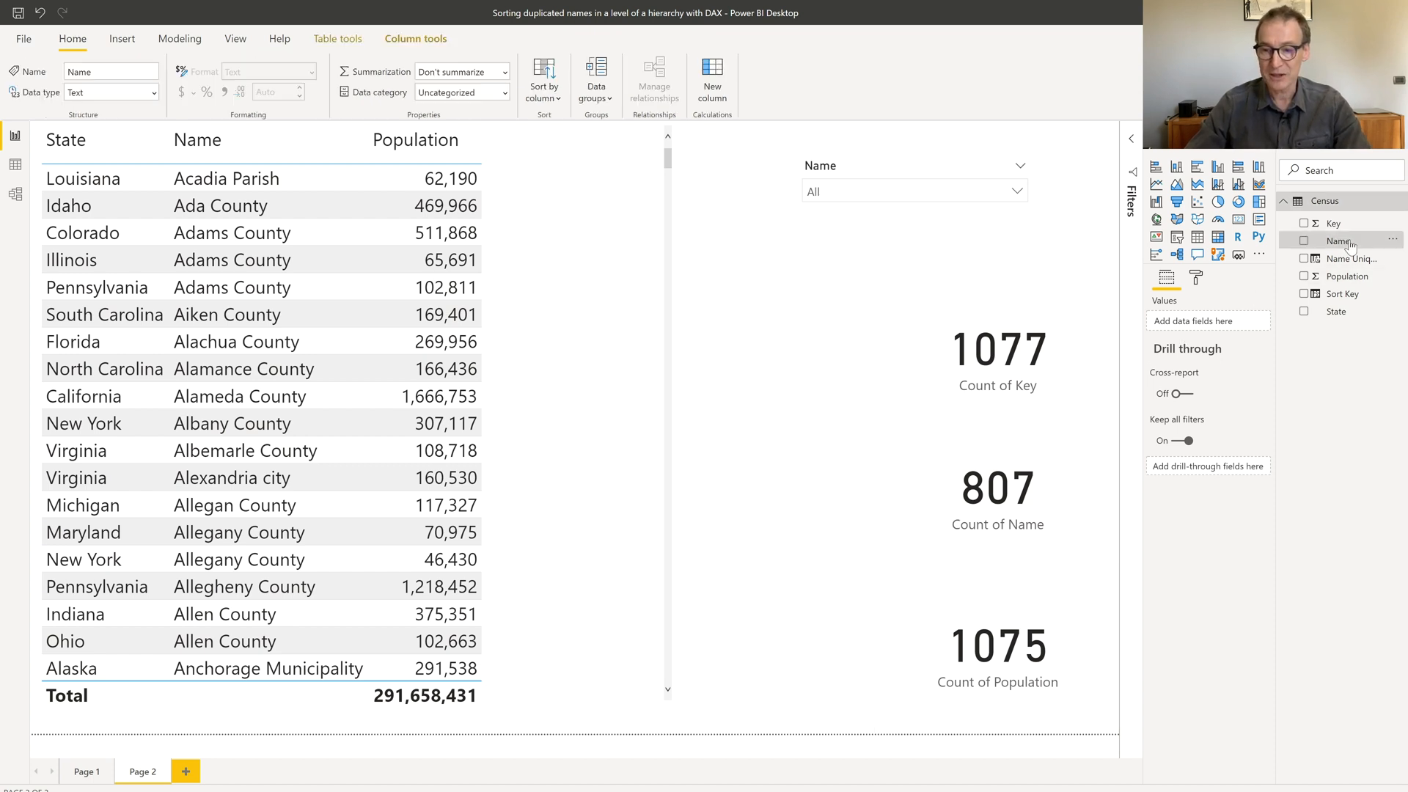
- Attempt to sort Name by Population and dismiss the resulting sorting error
click(542, 79)
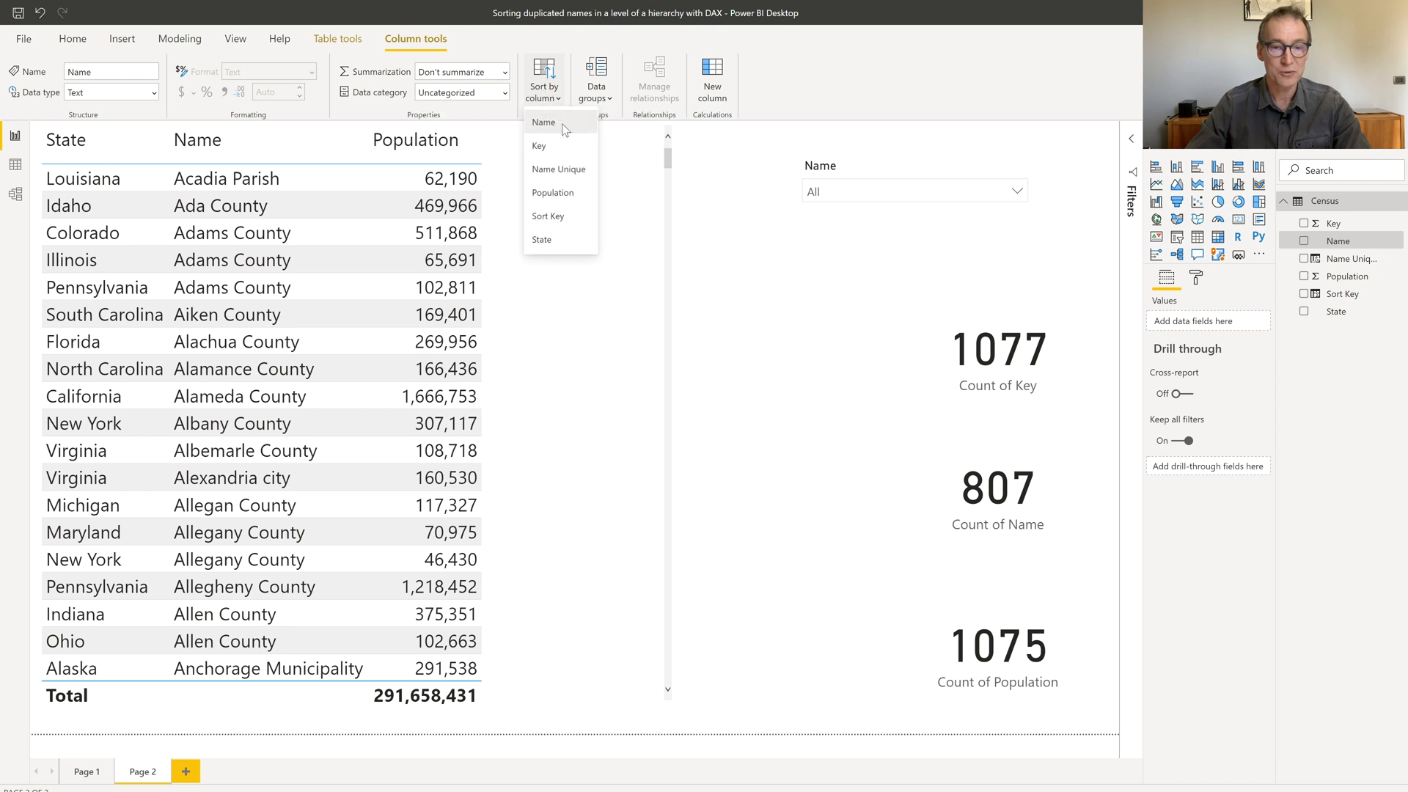
click(552, 192)
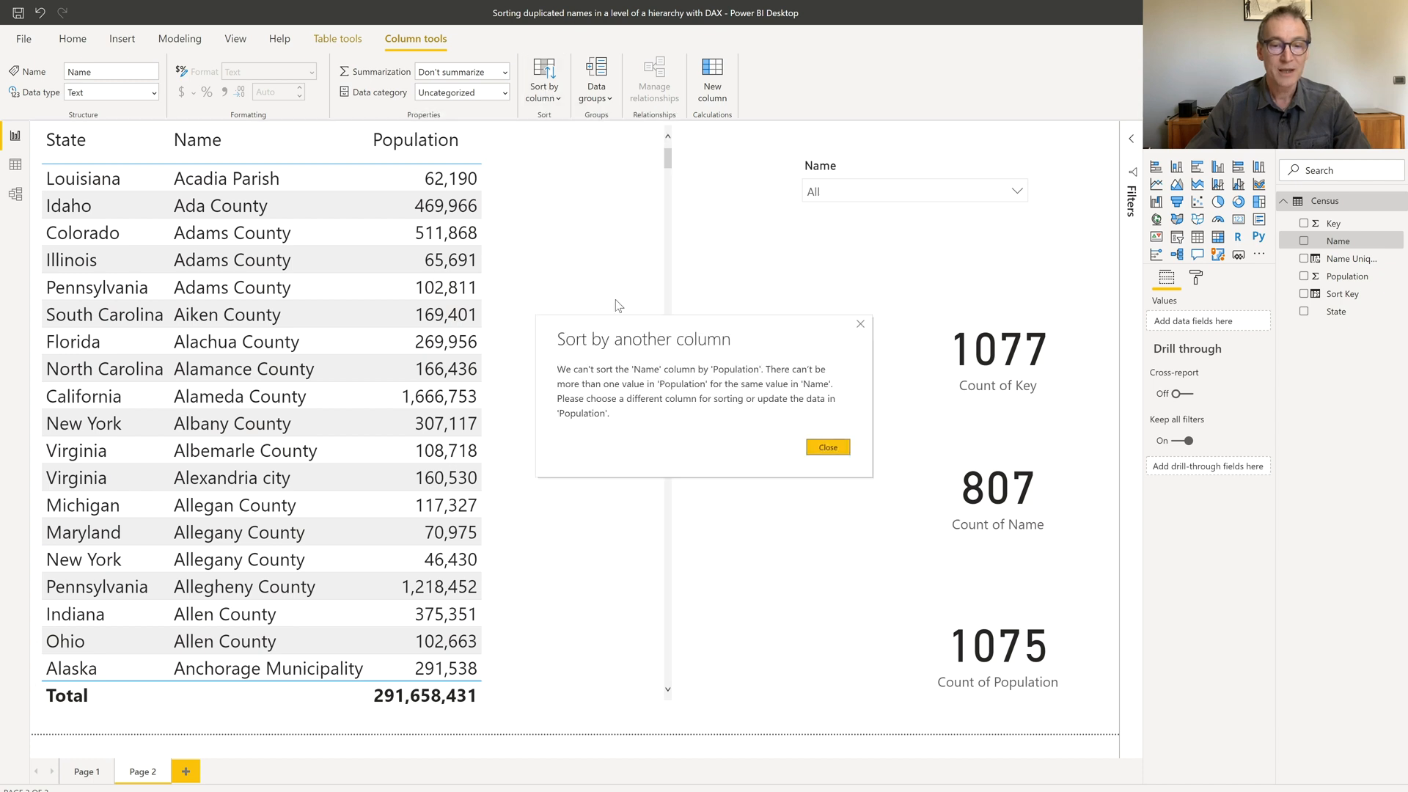
mouse_move(736, 450)
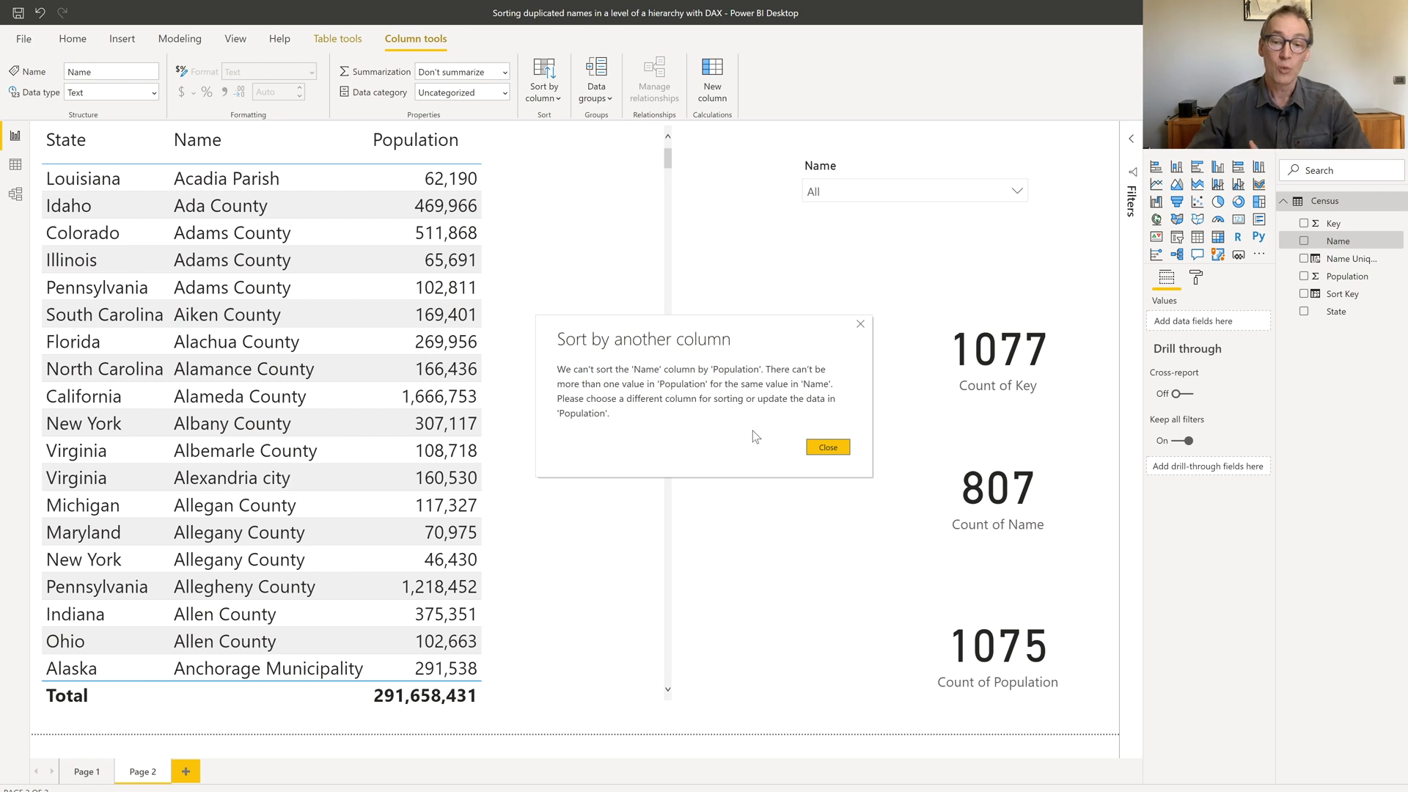
click(827, 447)
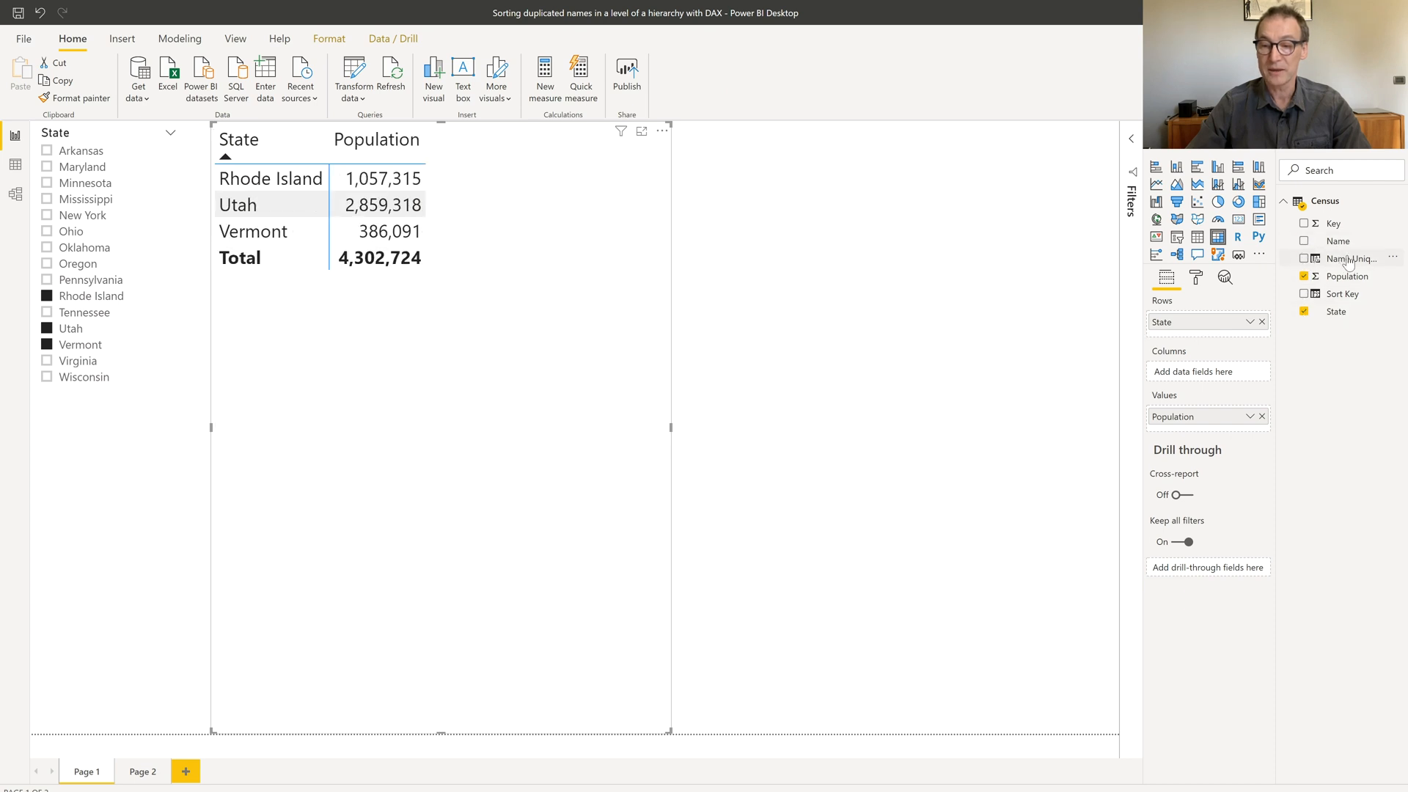
- Add Name Unique to the matrix rows and expand all states to show their counties
click(1305, 259)
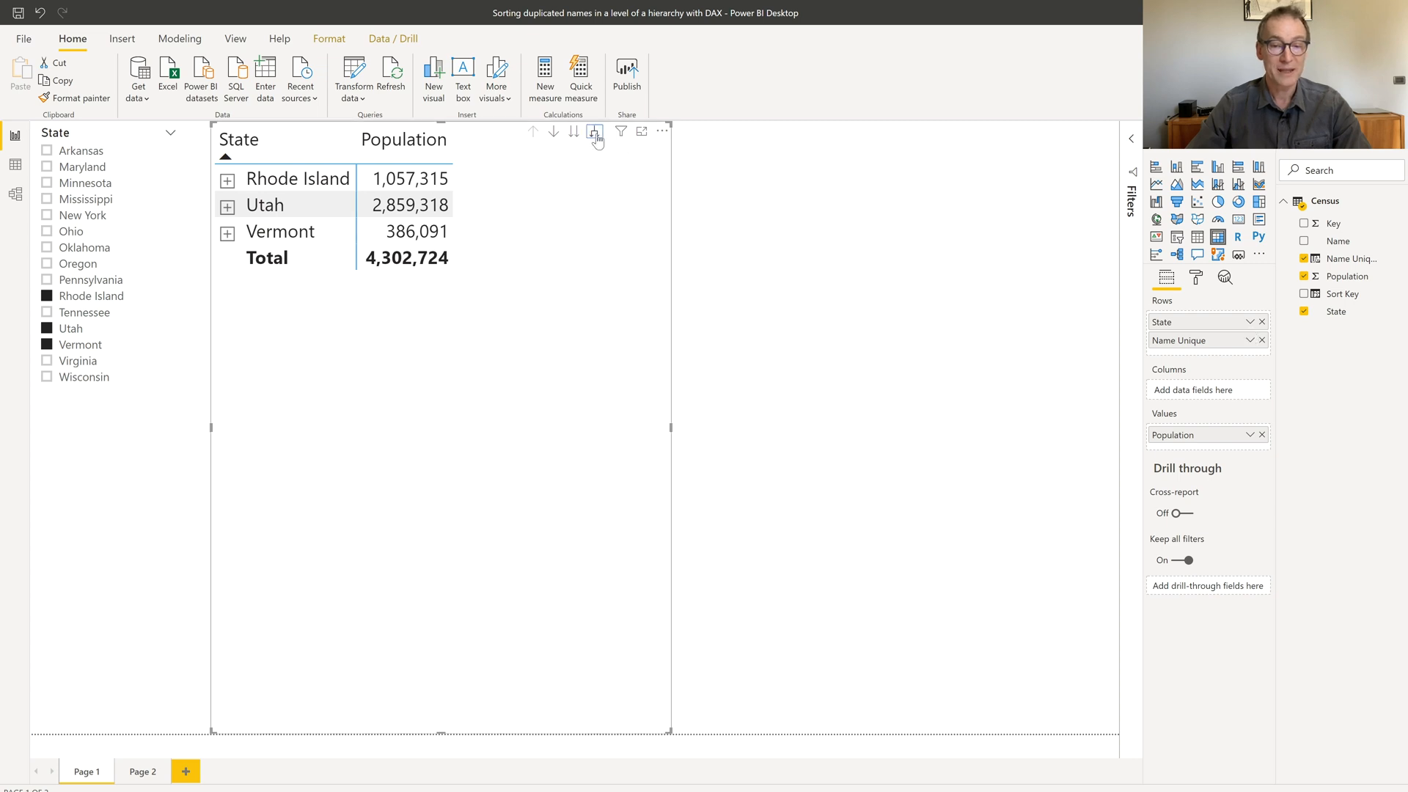
click(593, 131)
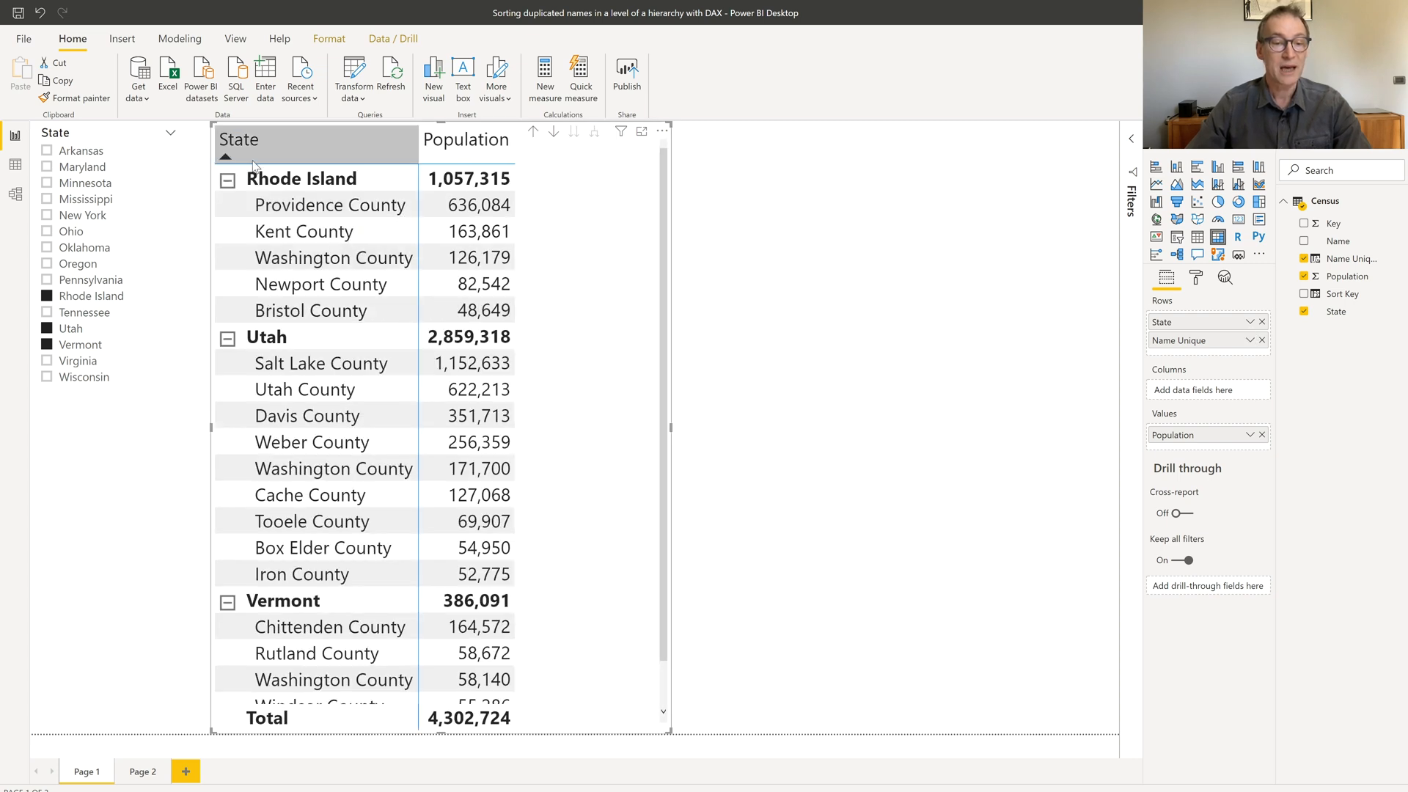
mouse_move(311, 310)
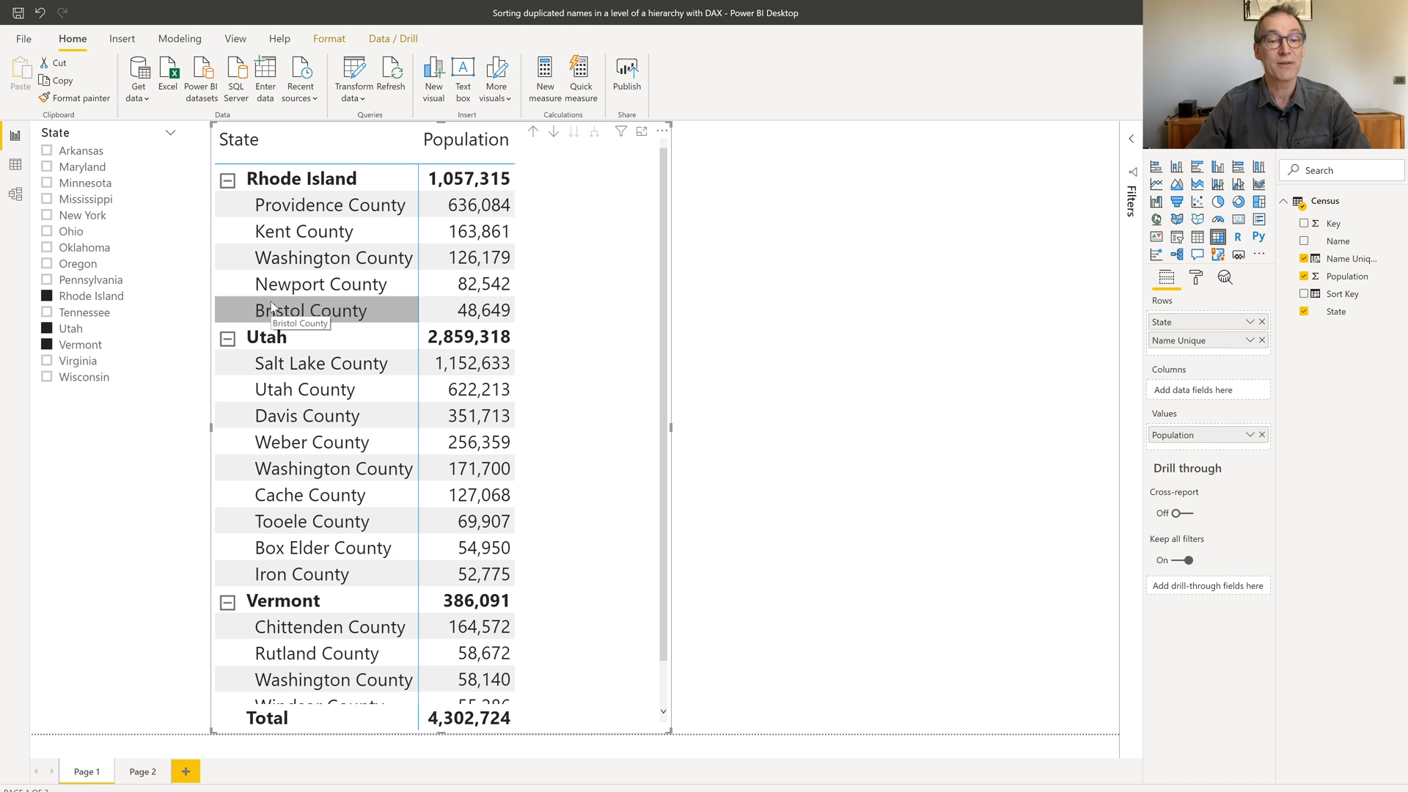
mouse_move(395, 305)
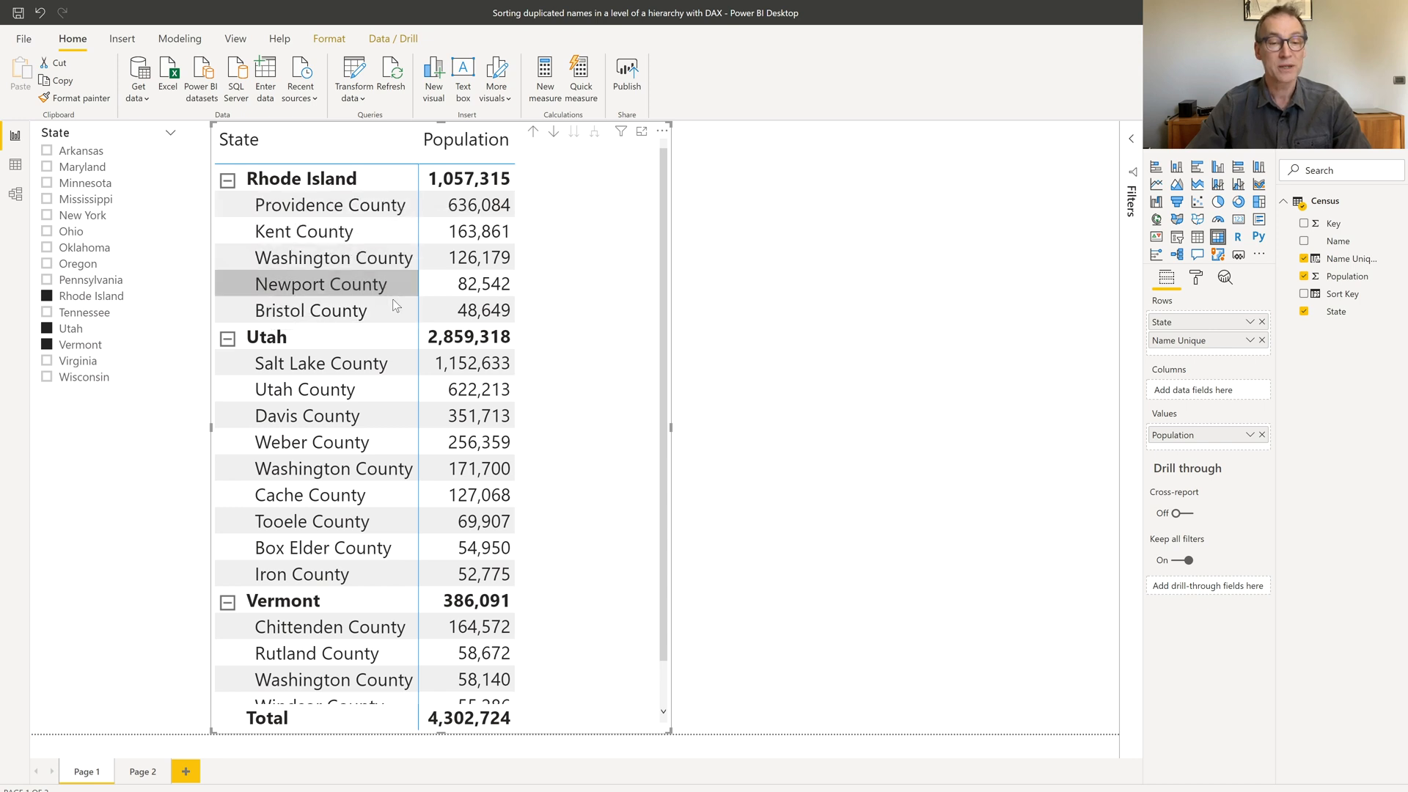
mouse_move(395, 309)
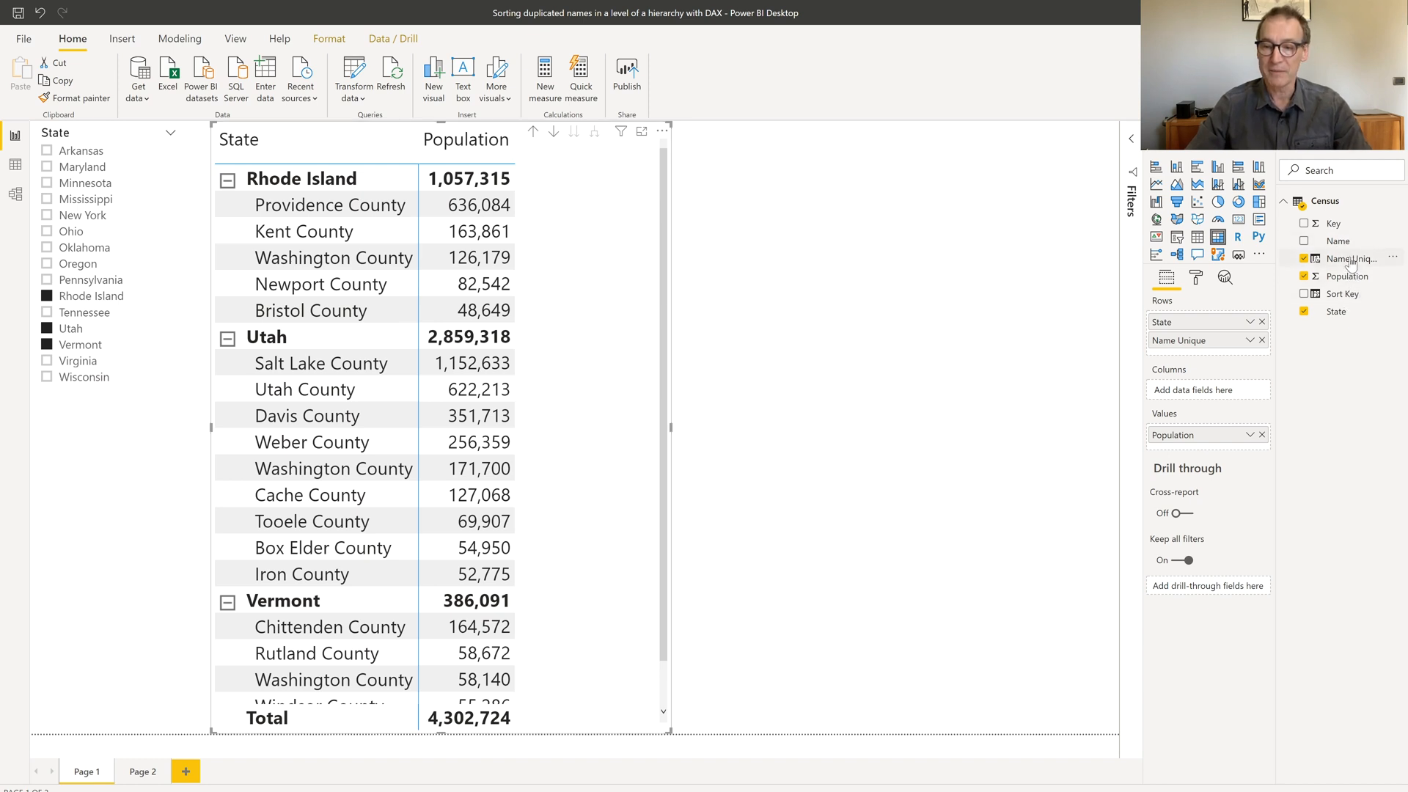
- Show the Name Unique DAX formula and highlight the character code 8204
click(1347, 259)
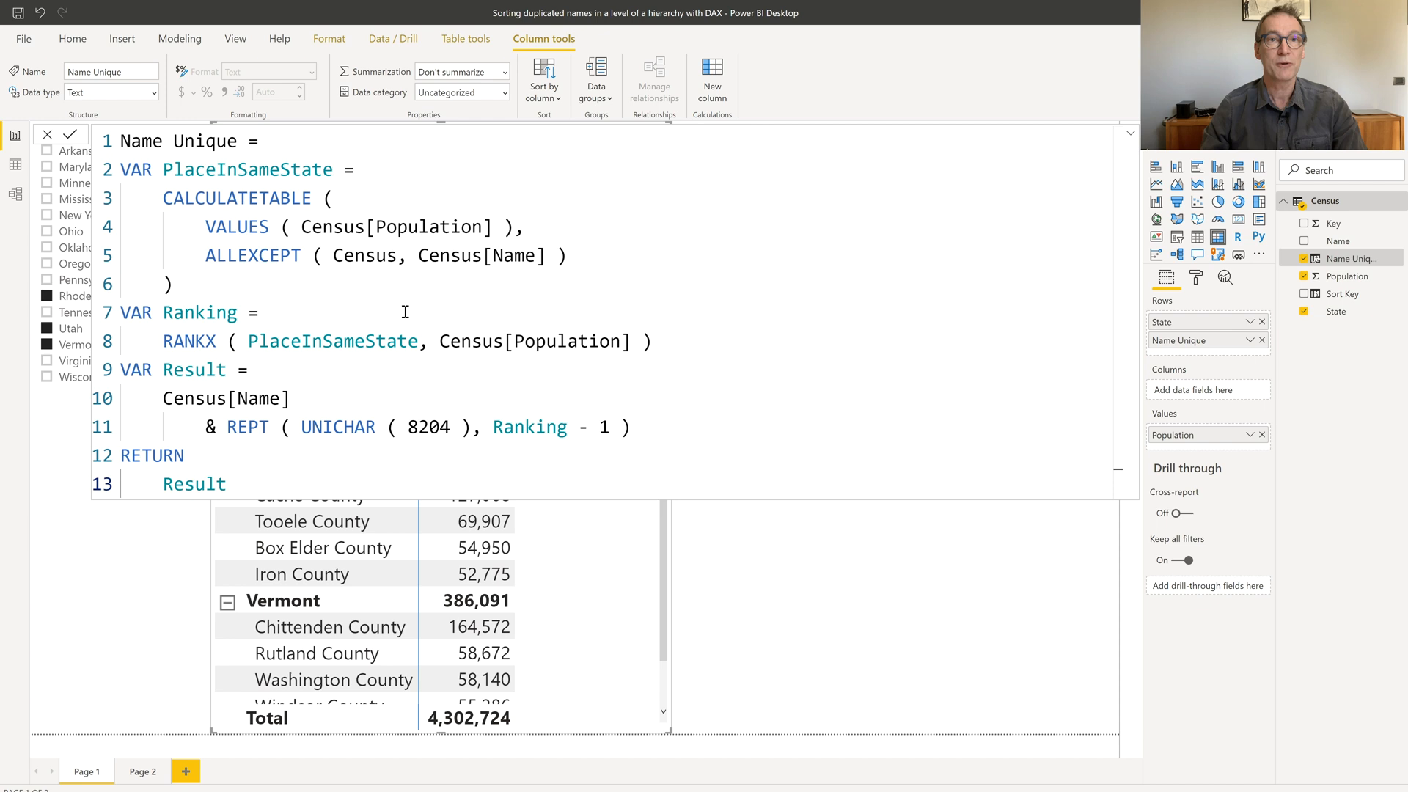
mouse_move(187, 193)
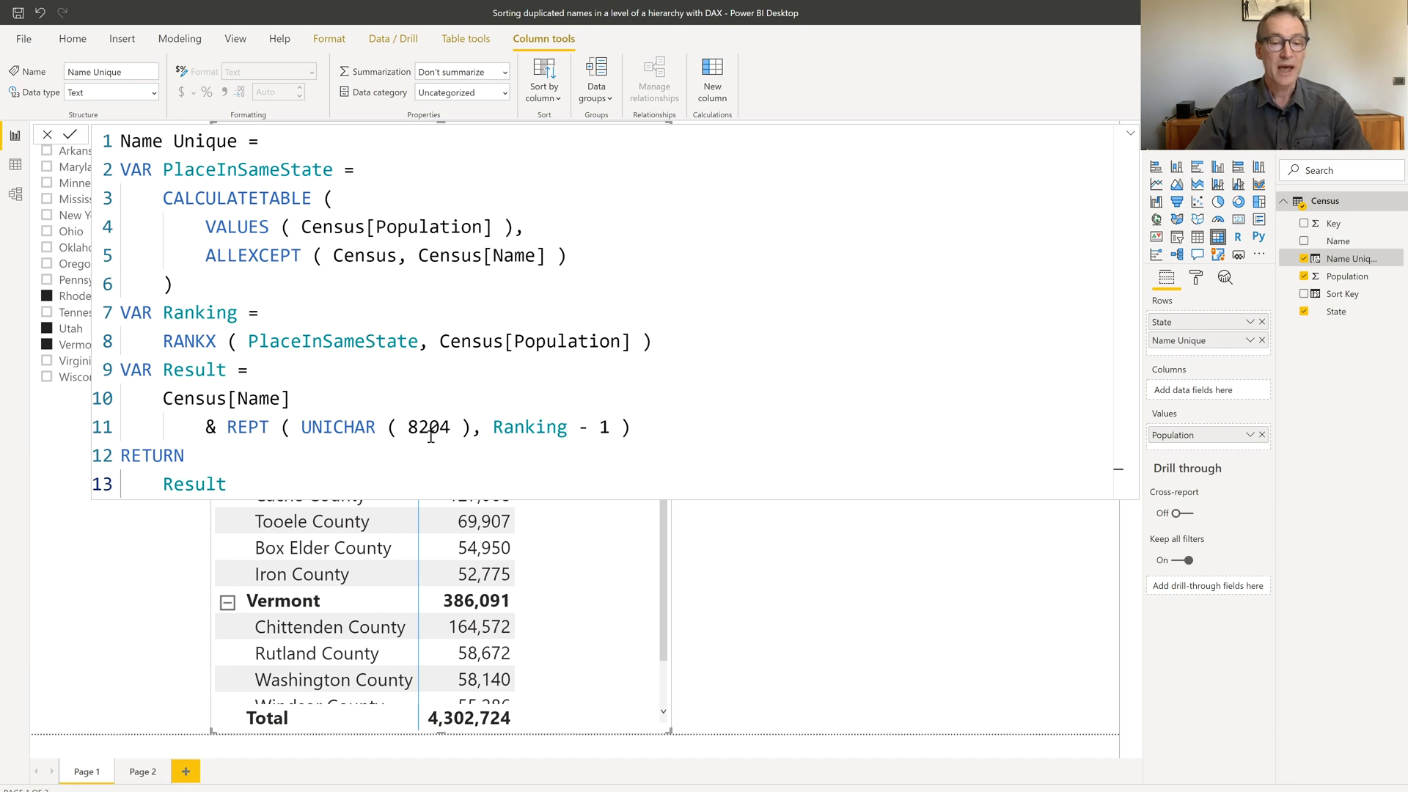
double_click(428, 426)
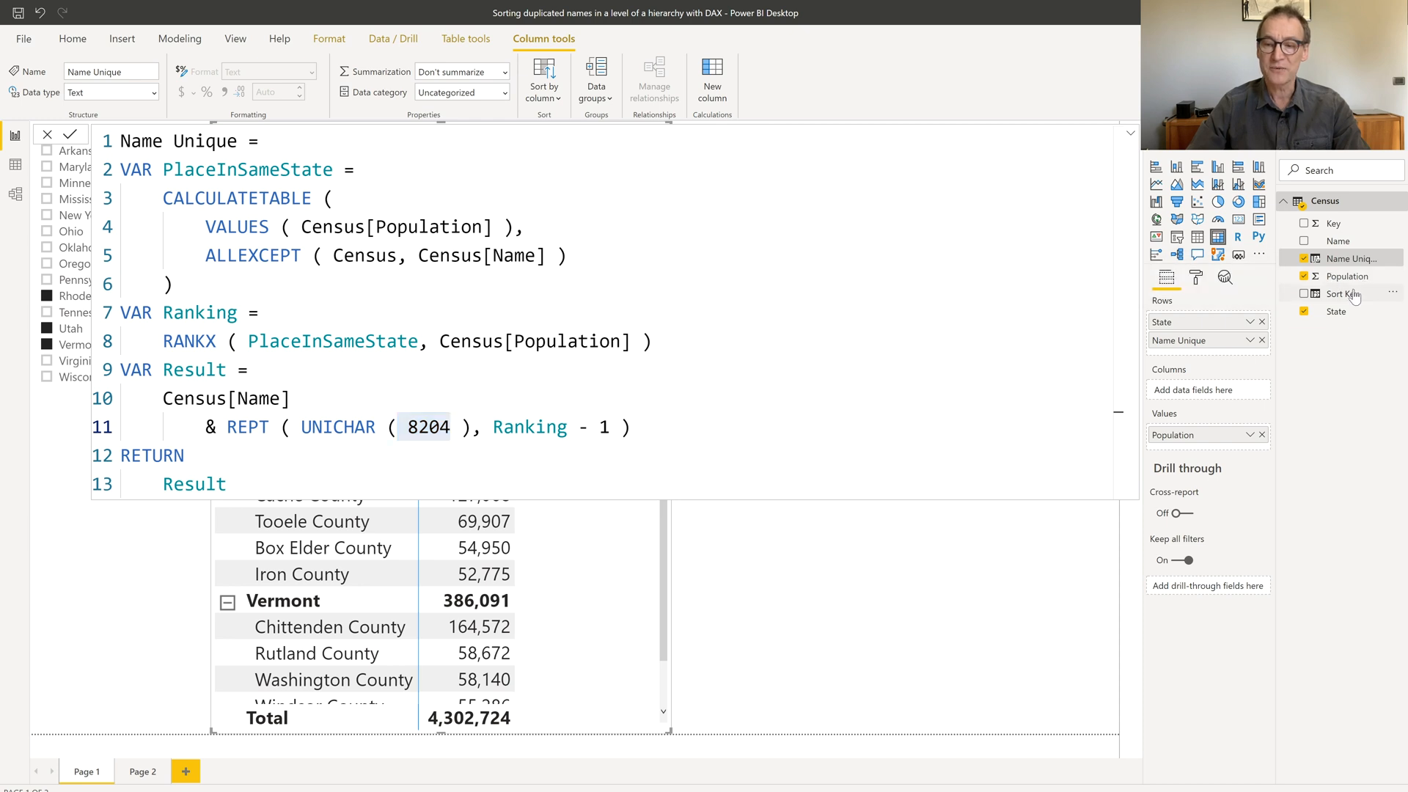
- Review the Sort Key RANKX formula, highlighting the NumberOfRows variable and CountyPopulation reference
click(1338, 293)
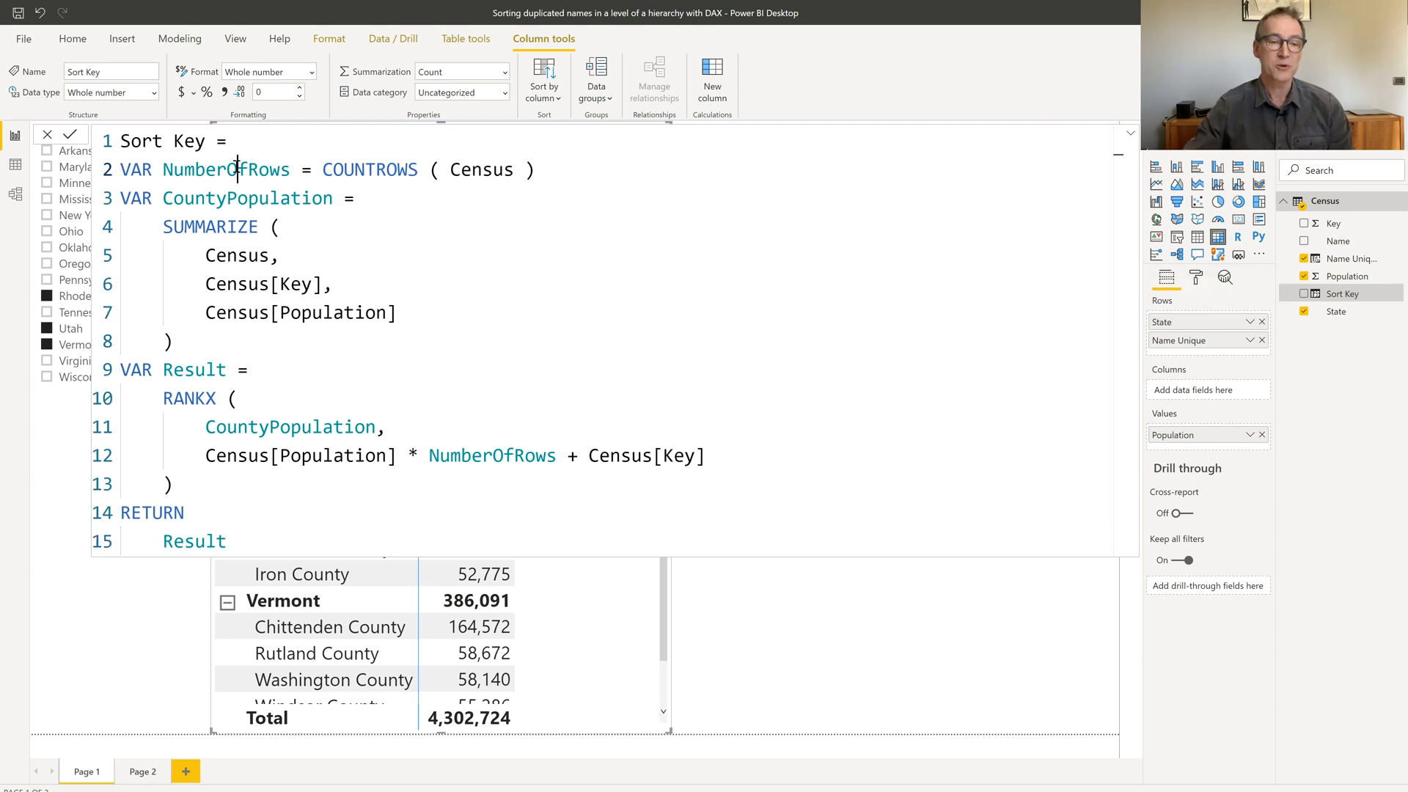
double_click(225, 170)
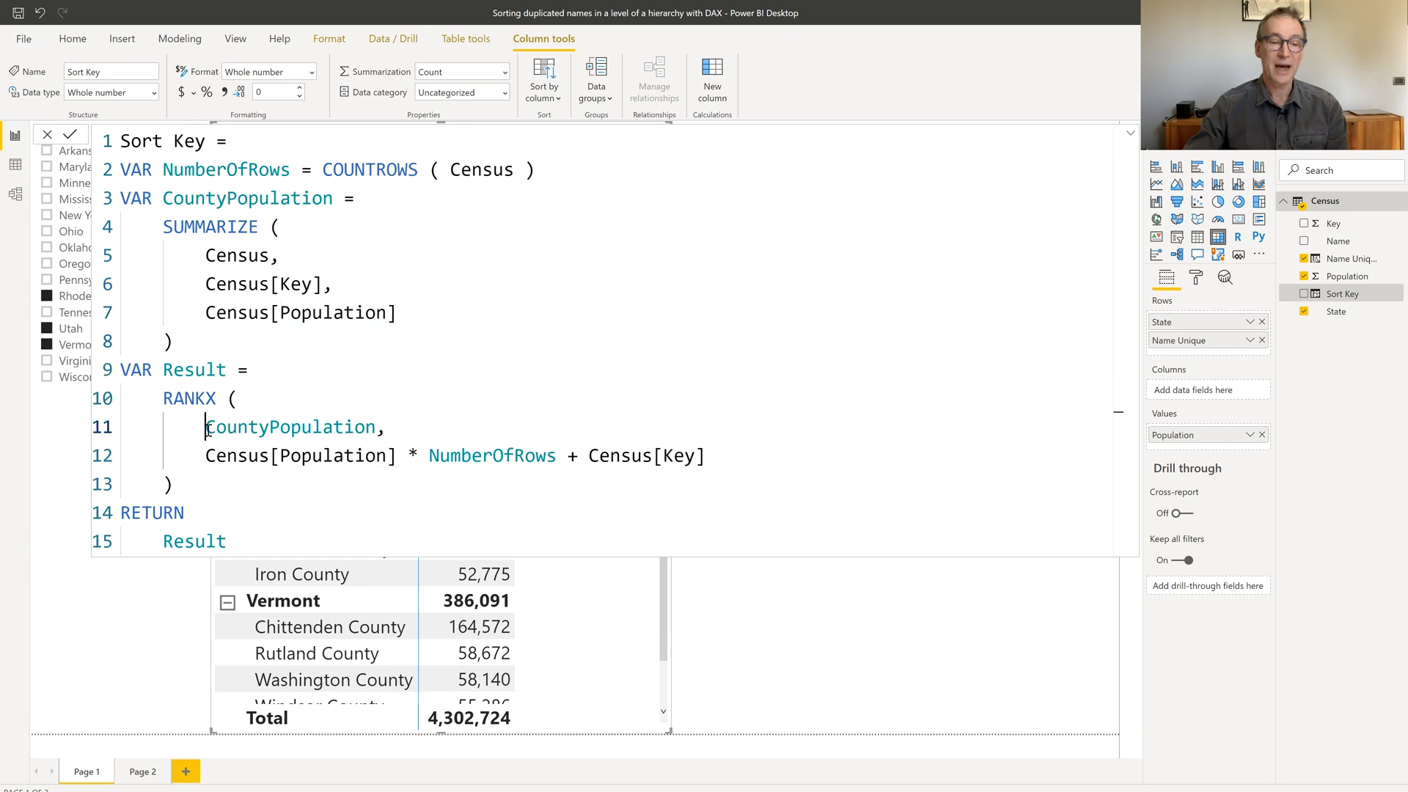
double_click(289, 427)
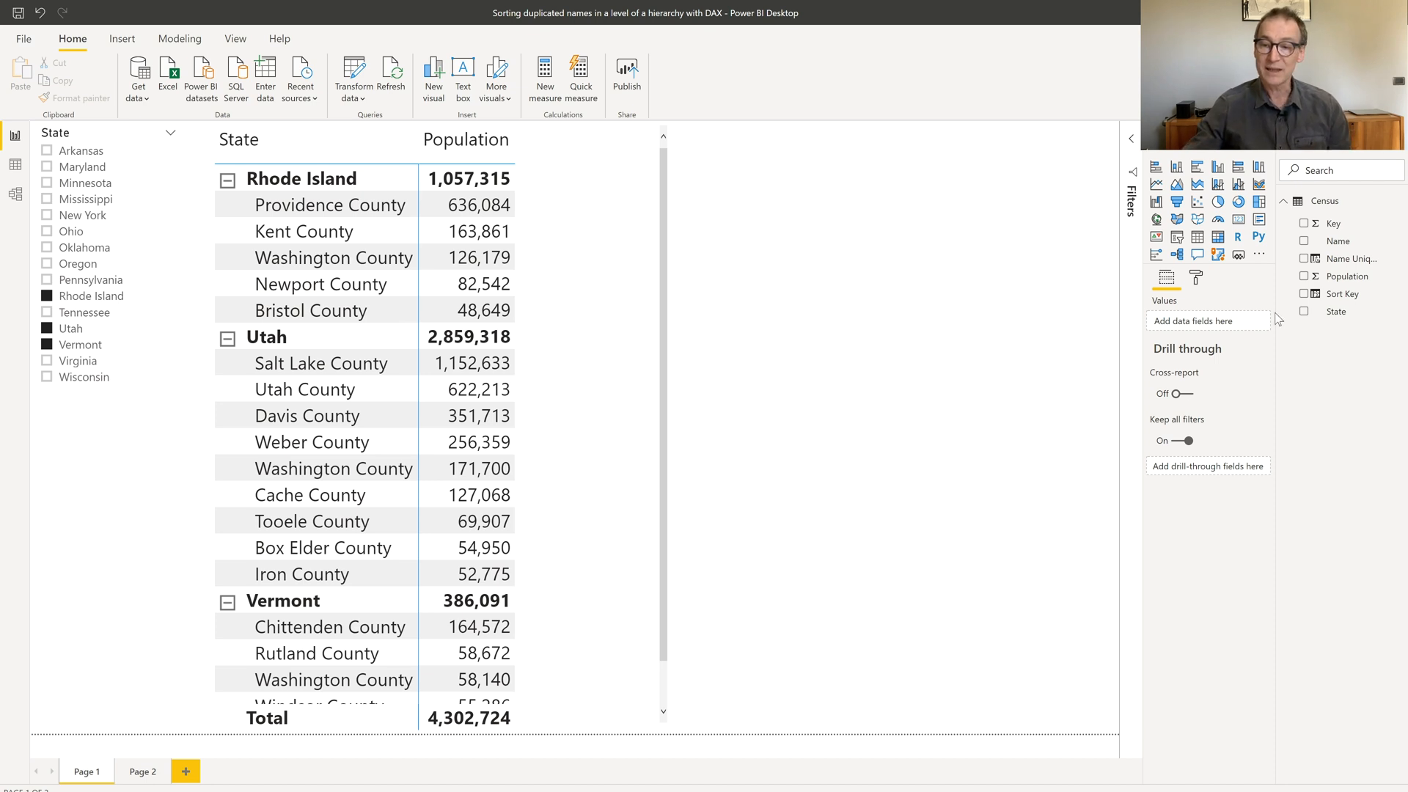
- Set the Name Unique column's sort-by column to Sort Key
click(1346, 259)
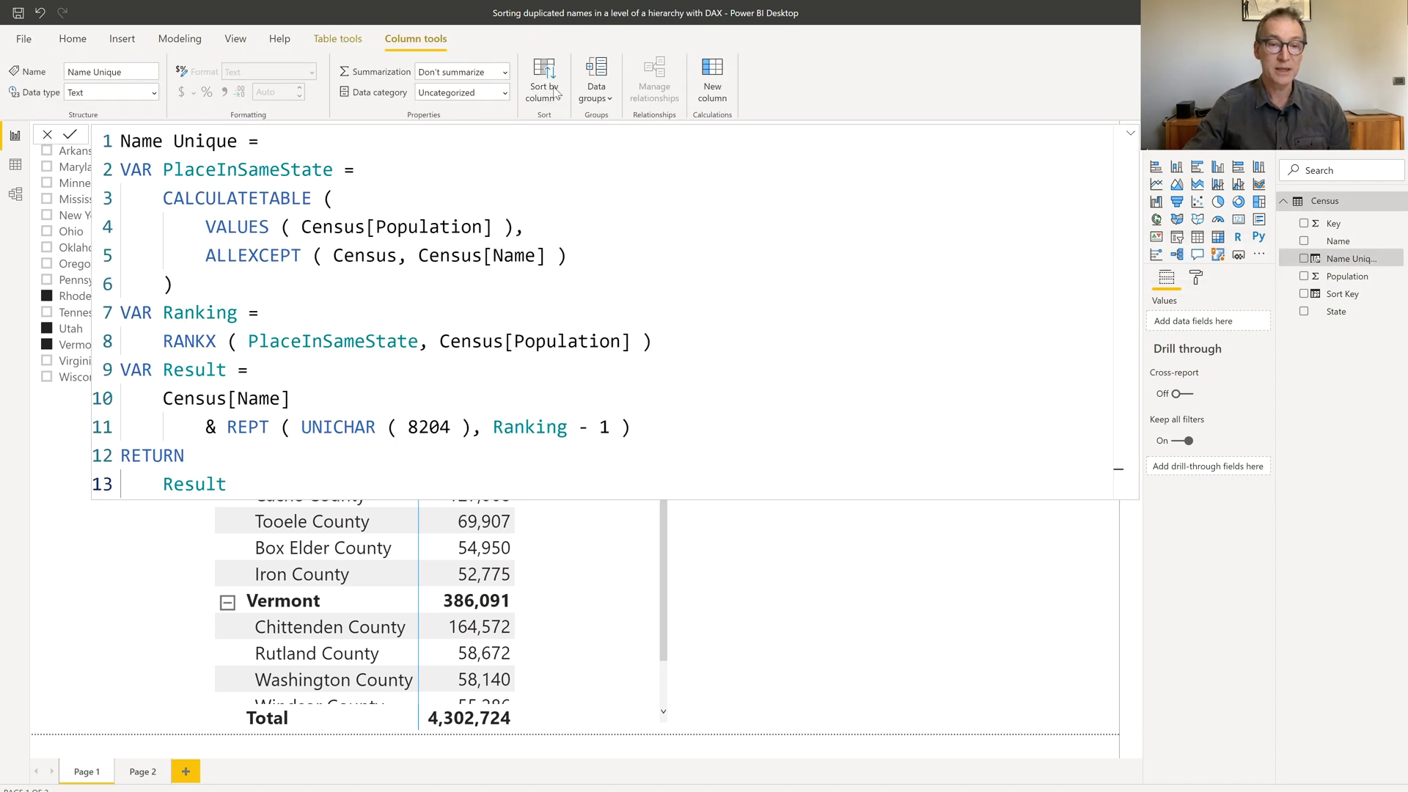
click(543, 79)
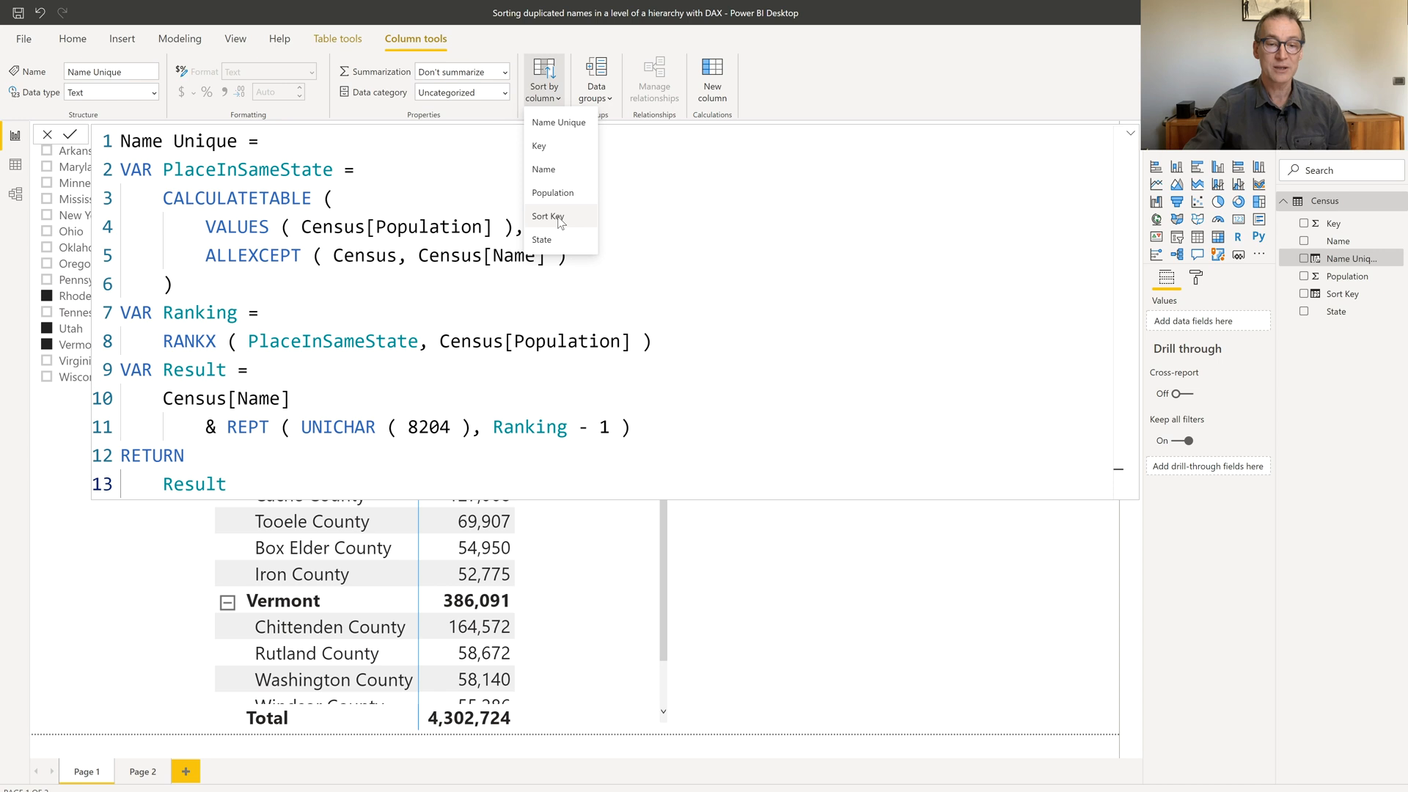
click(547, 216)
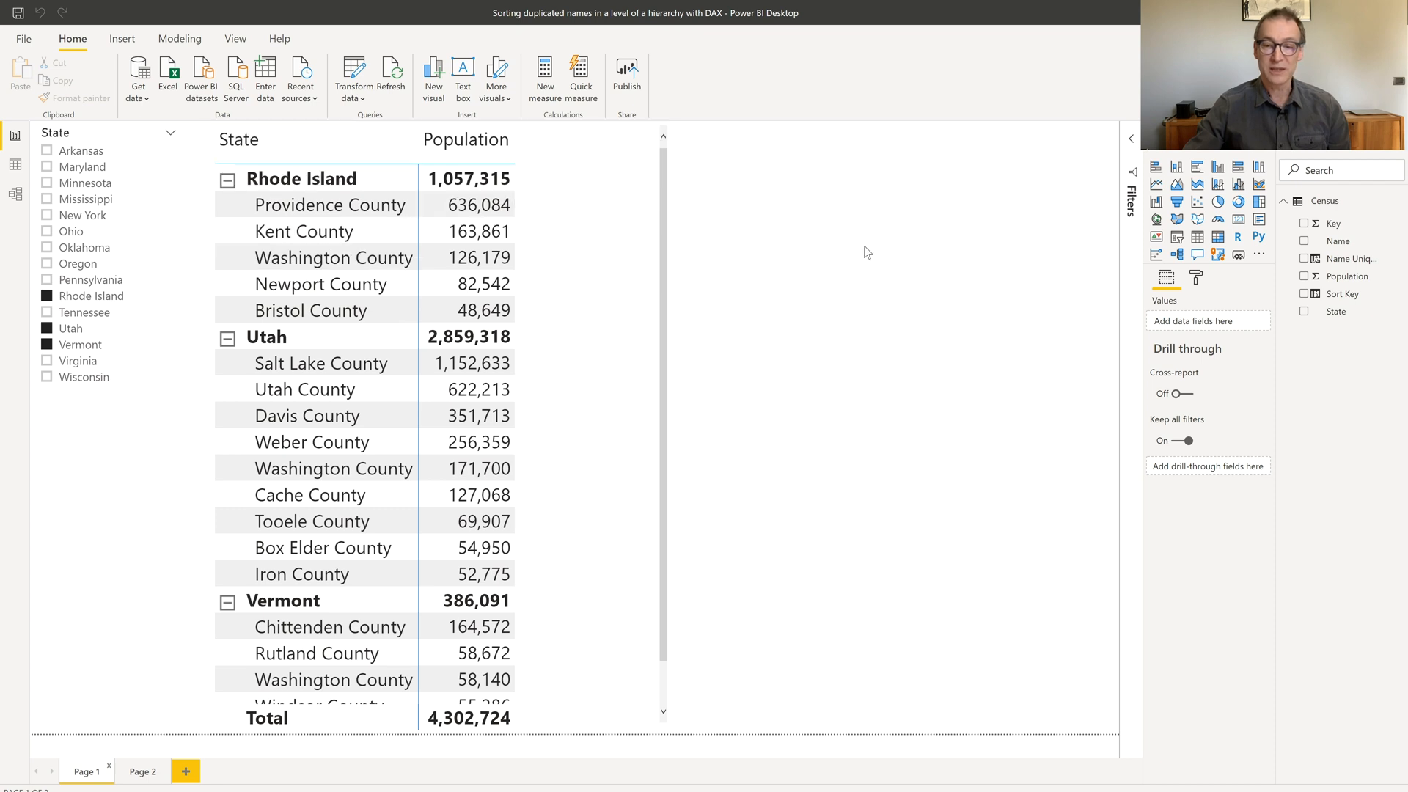
mouse_move(720, 276)
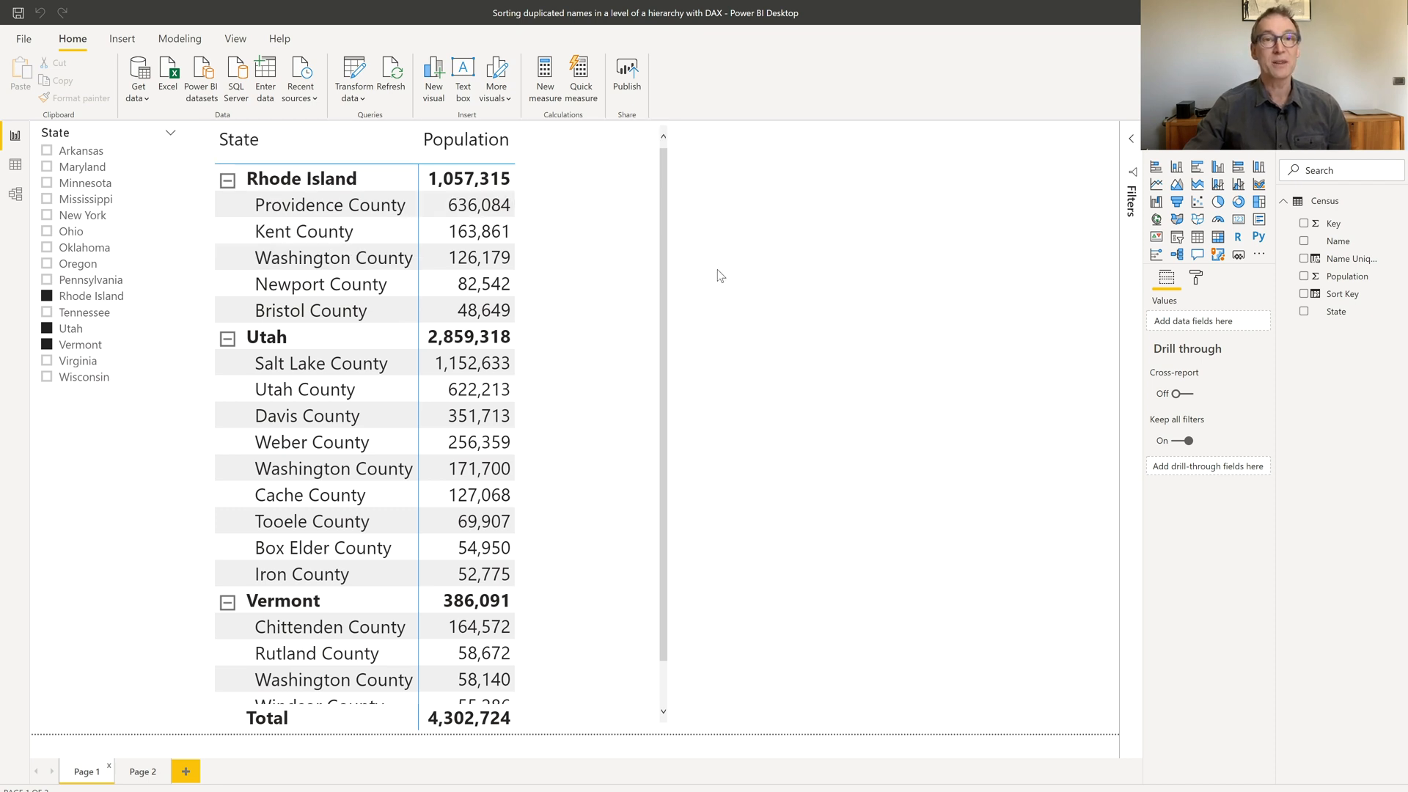